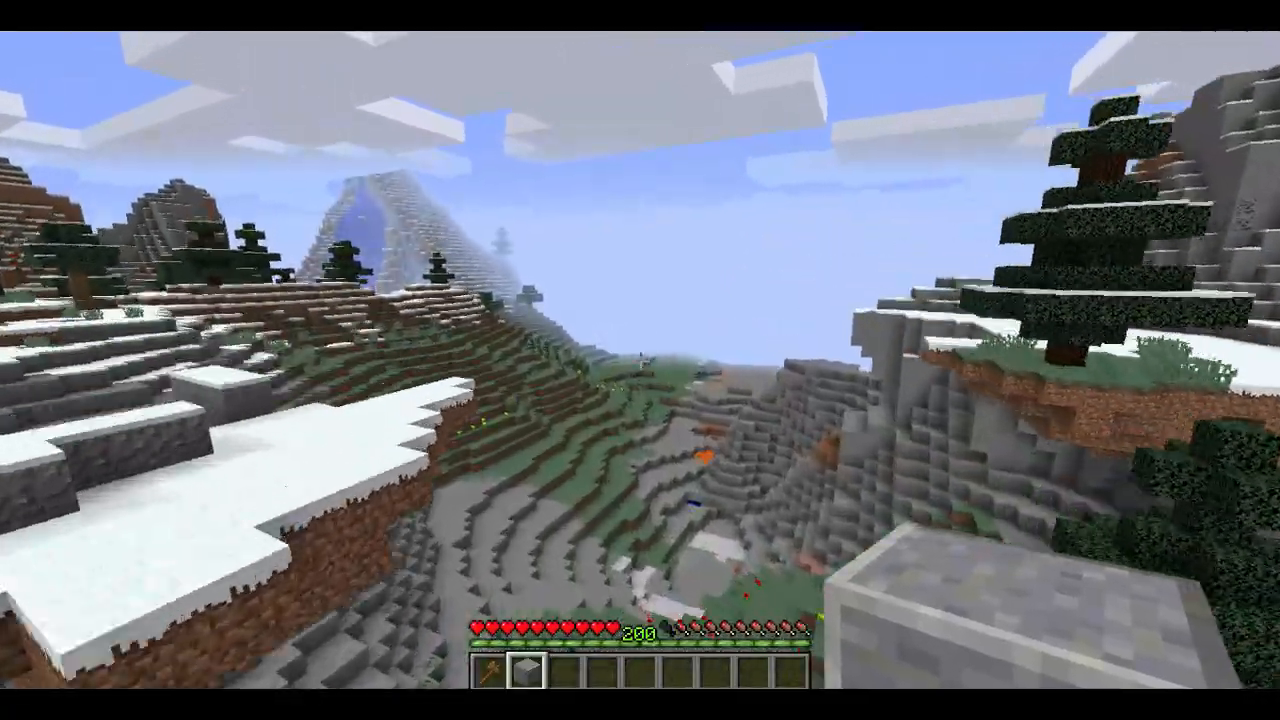
{"action": "mouse_move", "coordinate": [640, 360]}
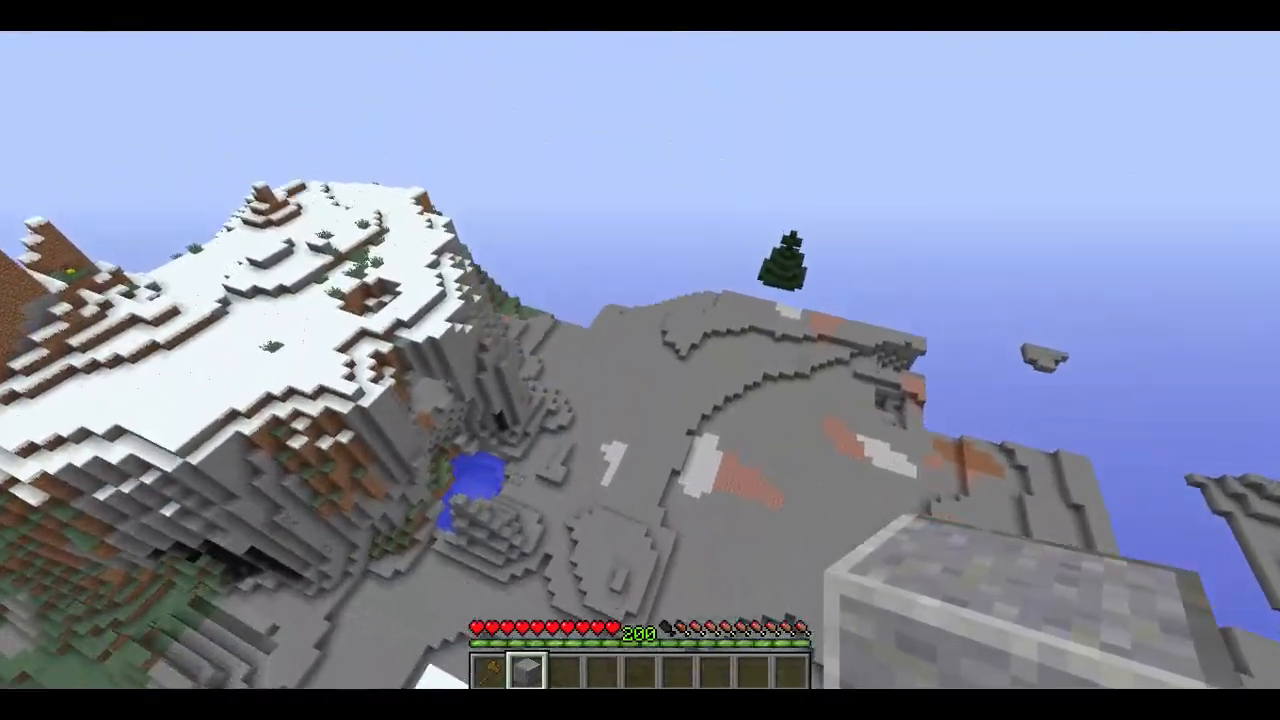
{"action": "mouse_move", "coordinate": [640, 360]}
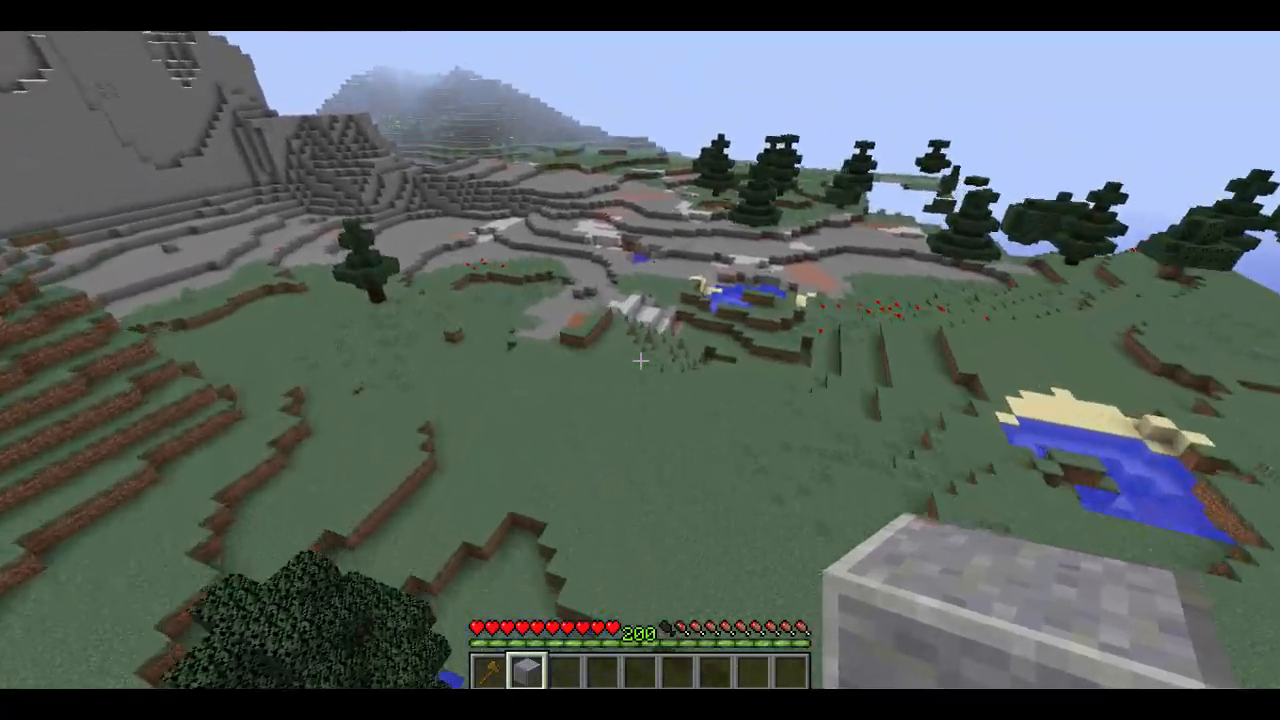
{"action": "mouse_move", "coordinate": [640, 360]}
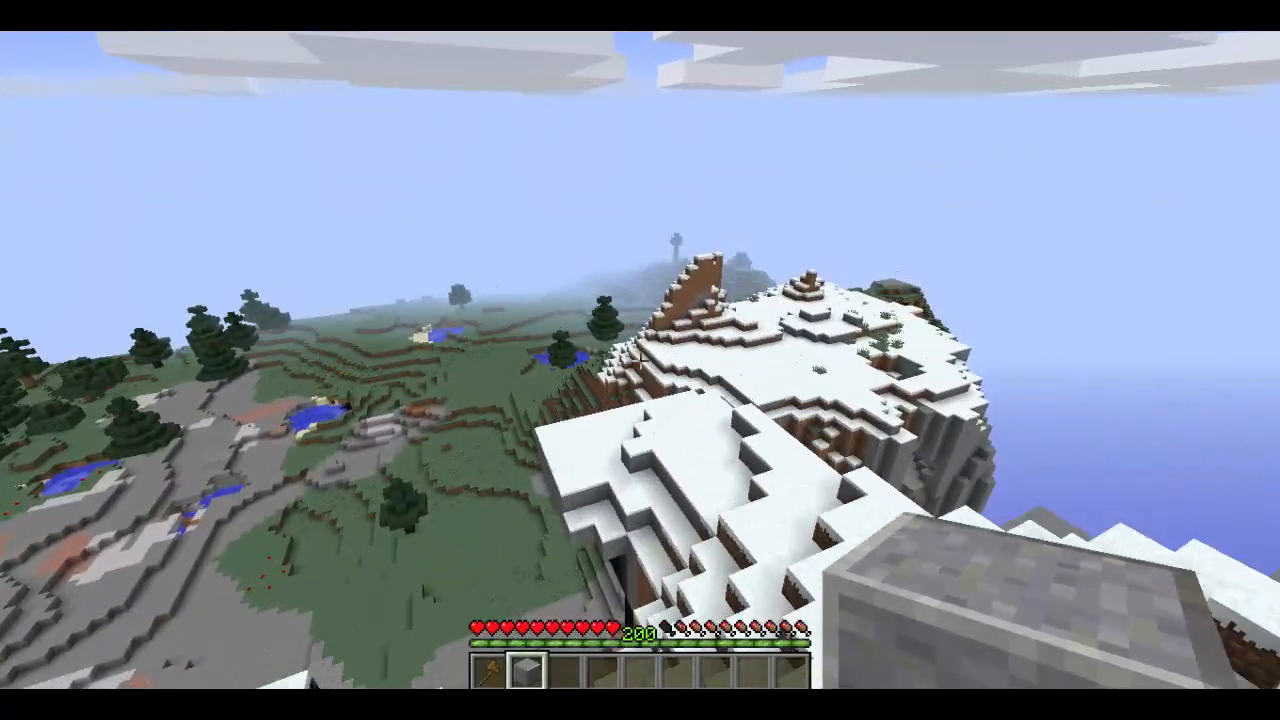
{"action": "mouse_move", "coordinate": [640, 360]}
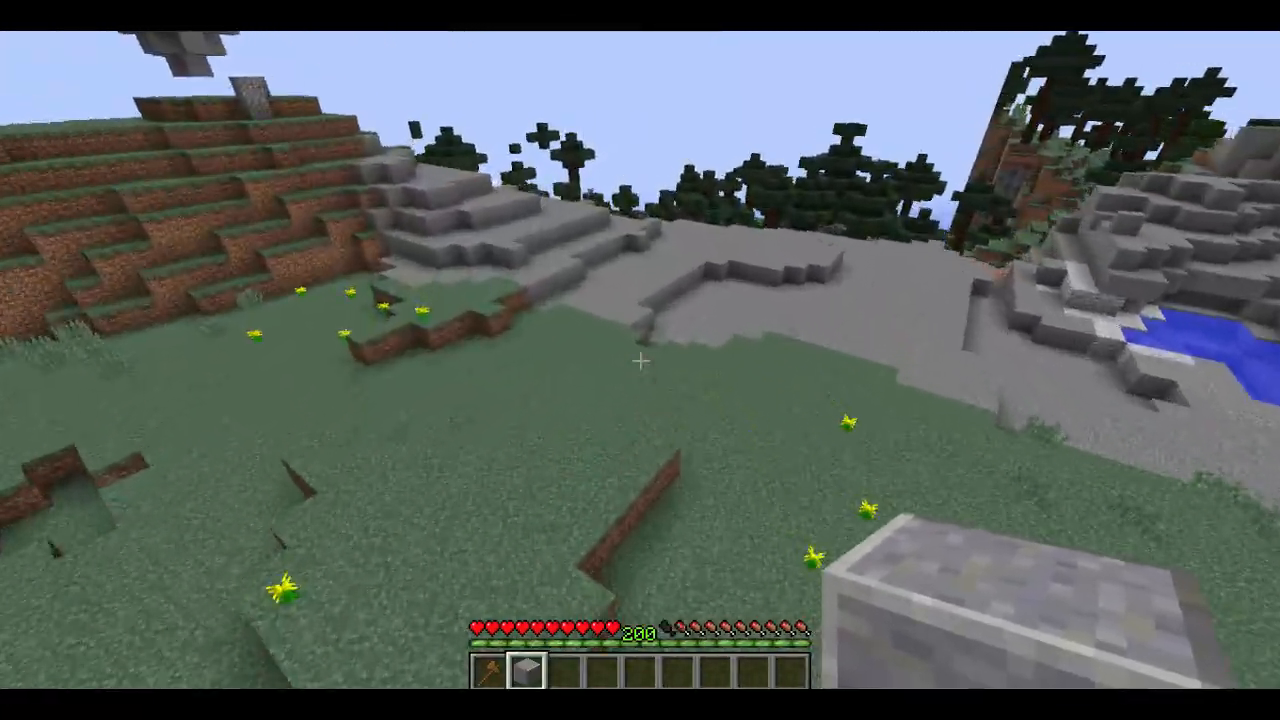
{"action": "mouse_move", "coordinate": [640, 360]}
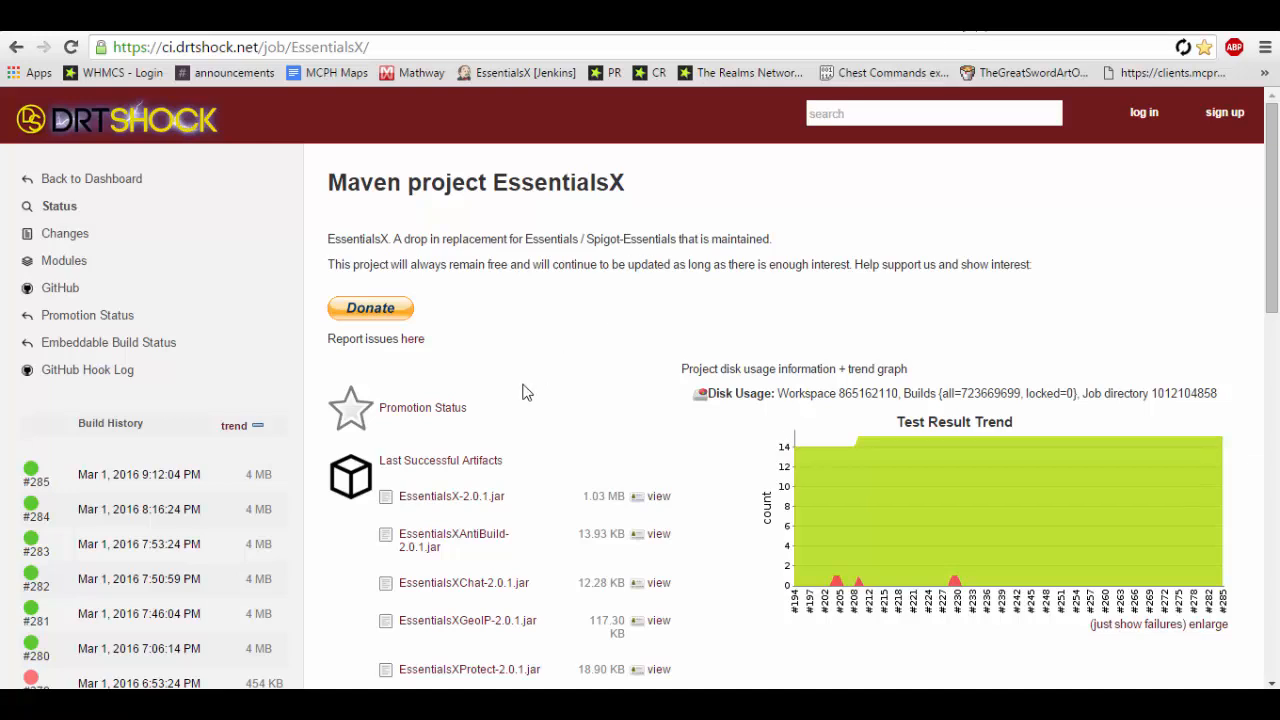
{"action": "mouse_move", "coordinate": [540, 380]}
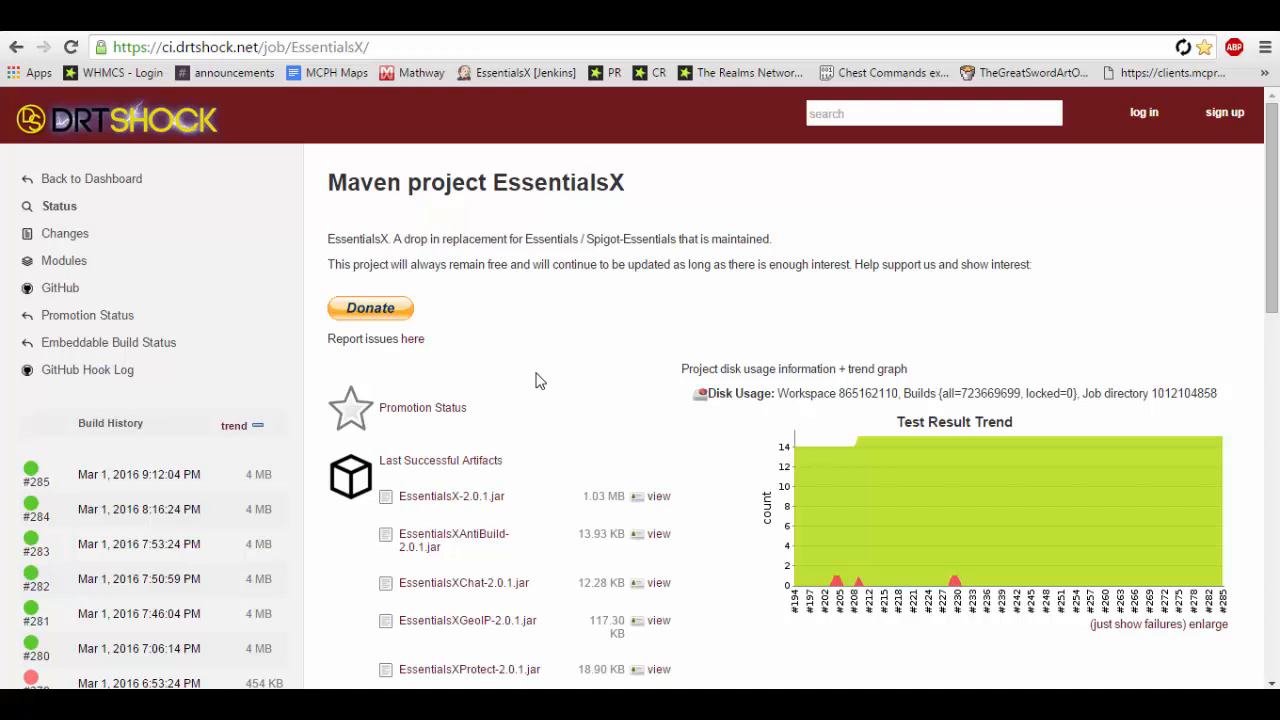
{"action": "mouse_move", "coordinate": [541, 380]}
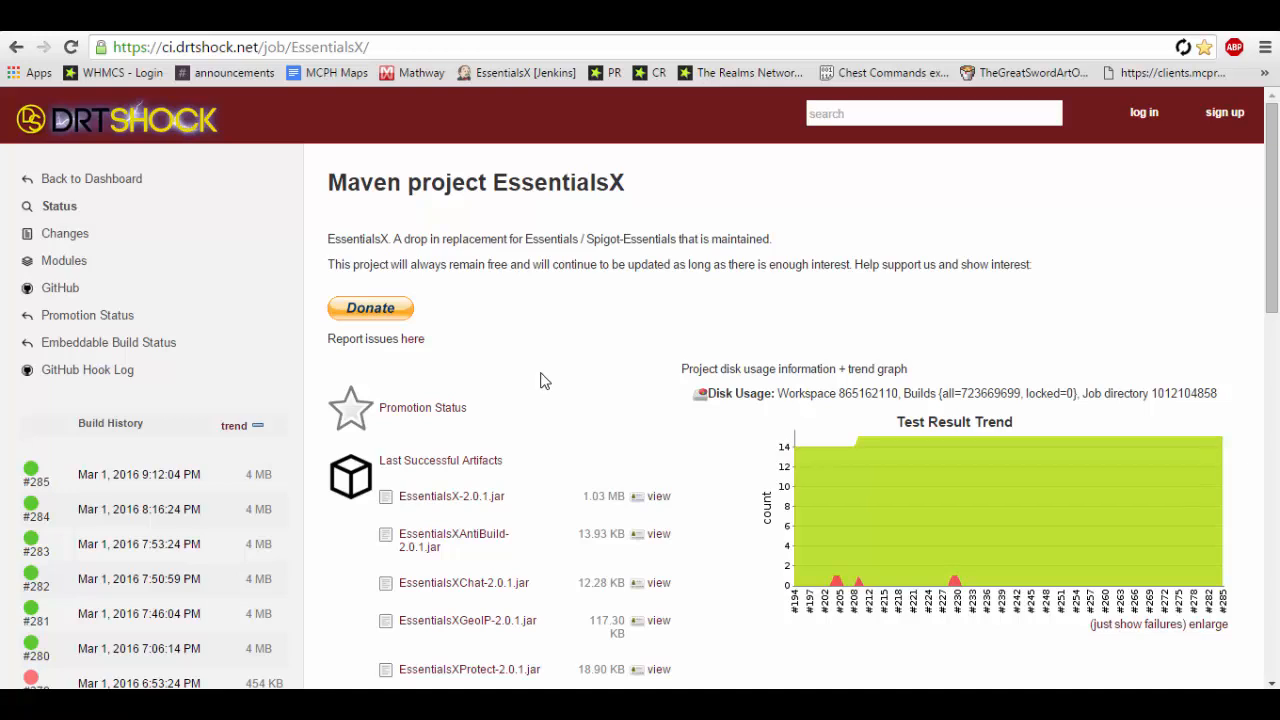
{"action": "mouse_move", "coordinate": [500, 514]}
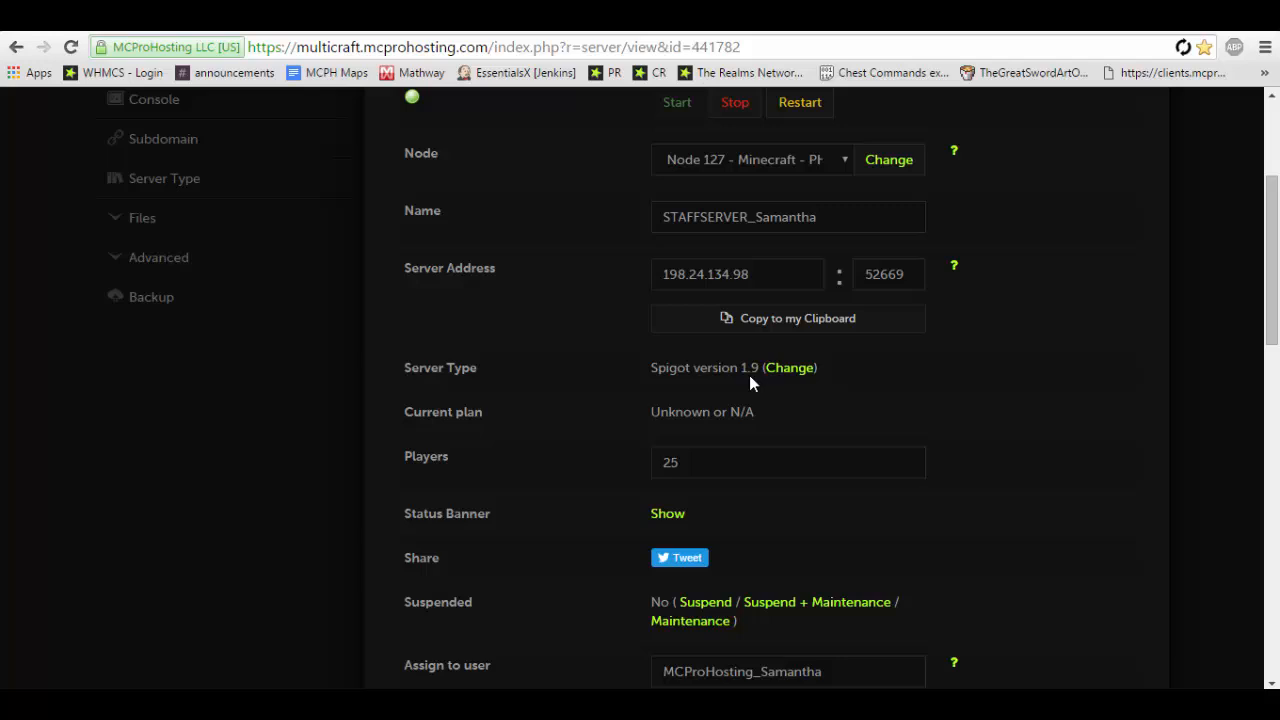
{"action": "mouse_move", "coordinate": [519, 328]}
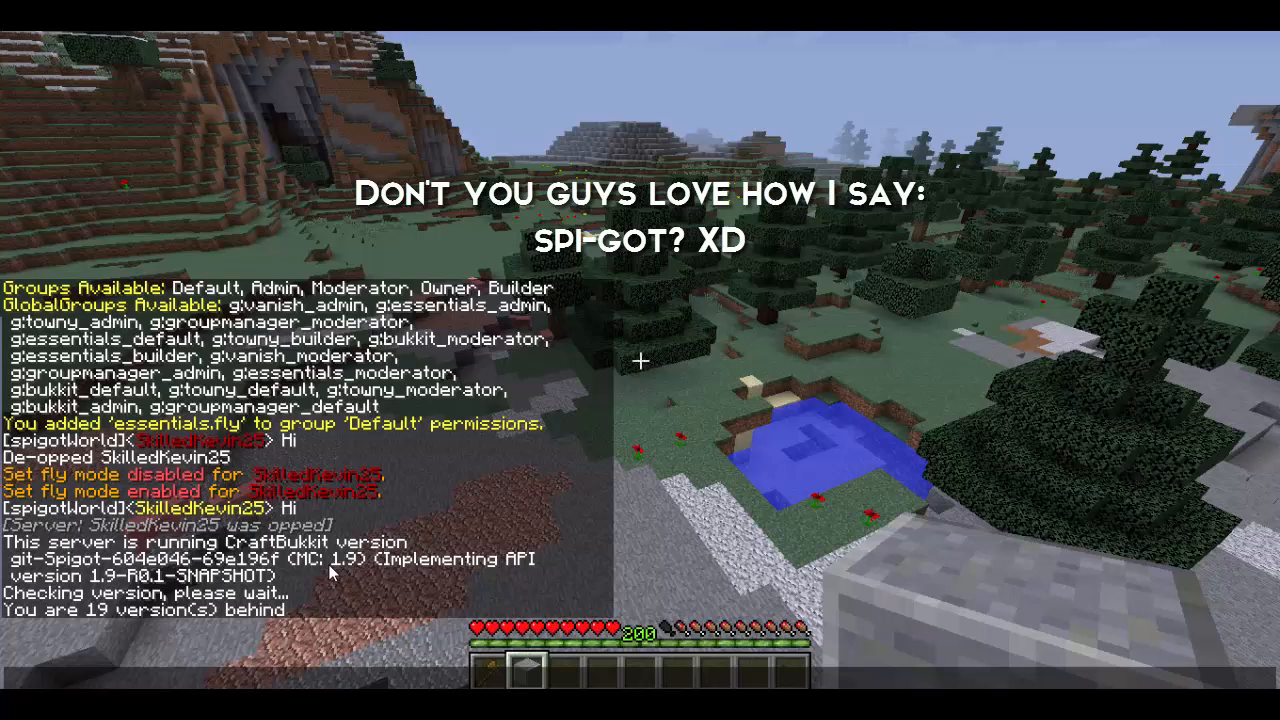
{"action": "mouse_move", "coordinate": [330, 38]}
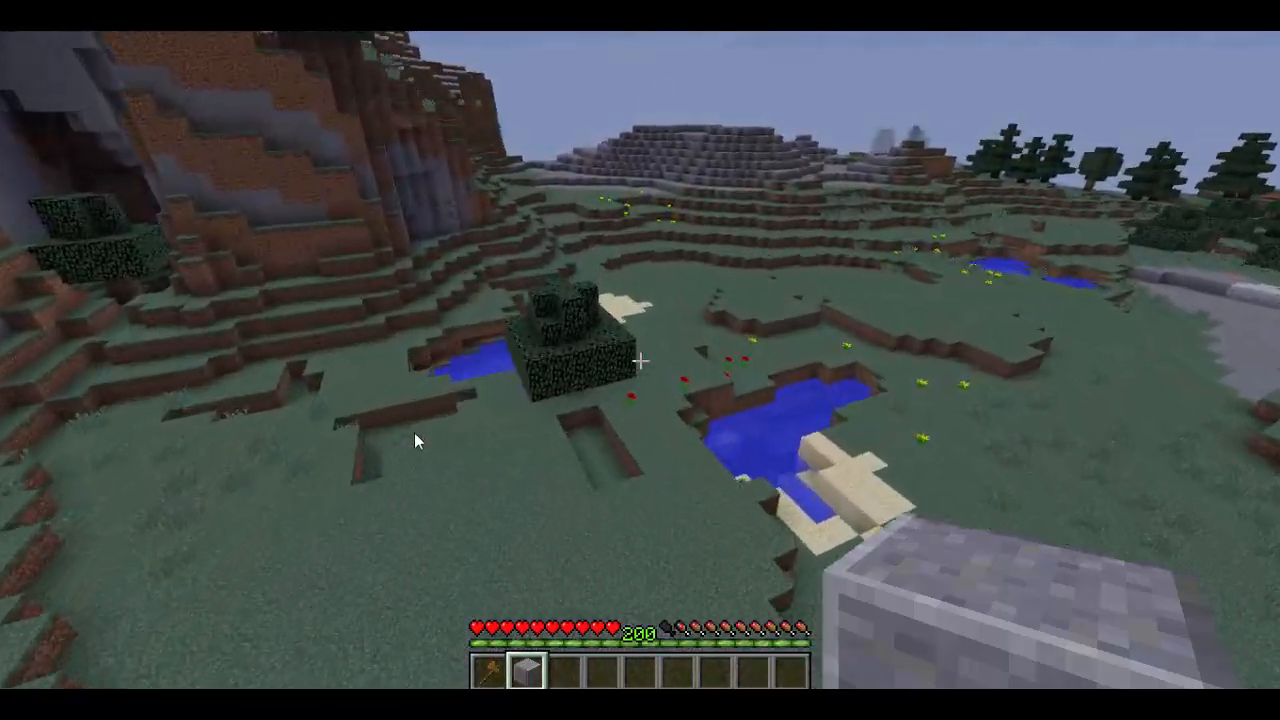
{"action": "mouse_move", "coordinate": [640, 360]}
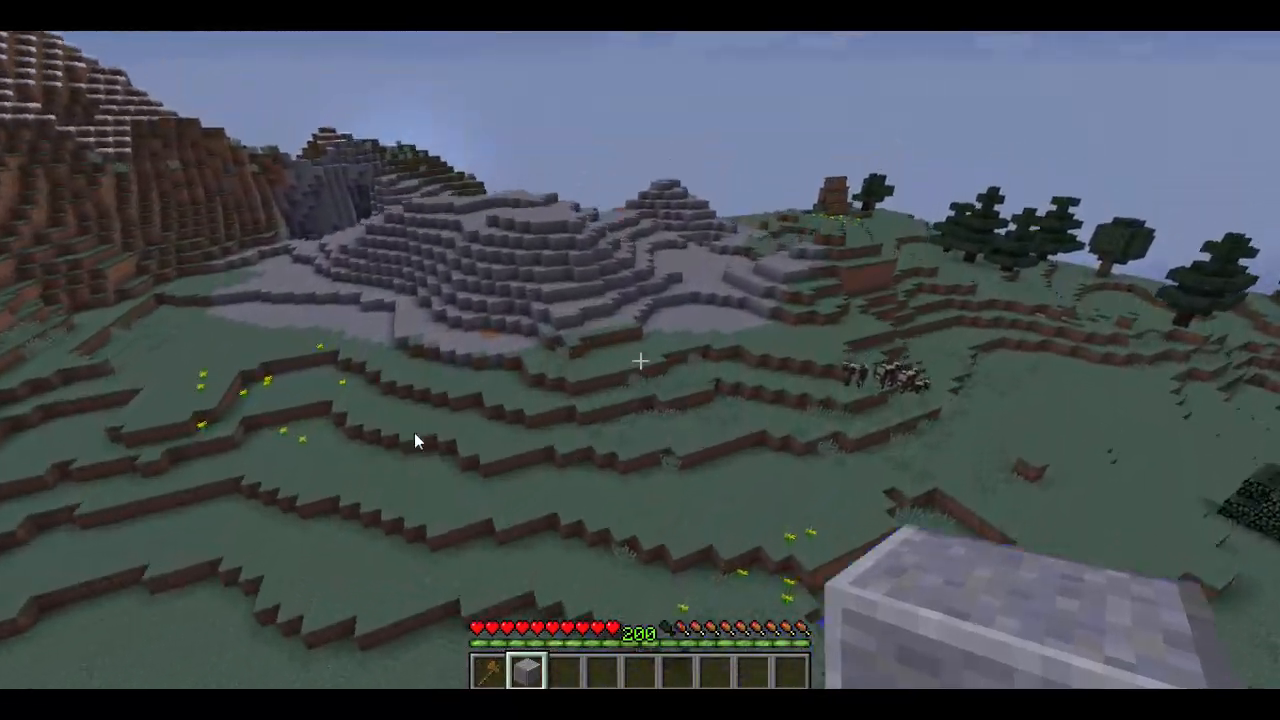
Step: Open chat in Minecraft to run /version and check the Spigot 1.9 server version
{"action": "key", "text": "t"}
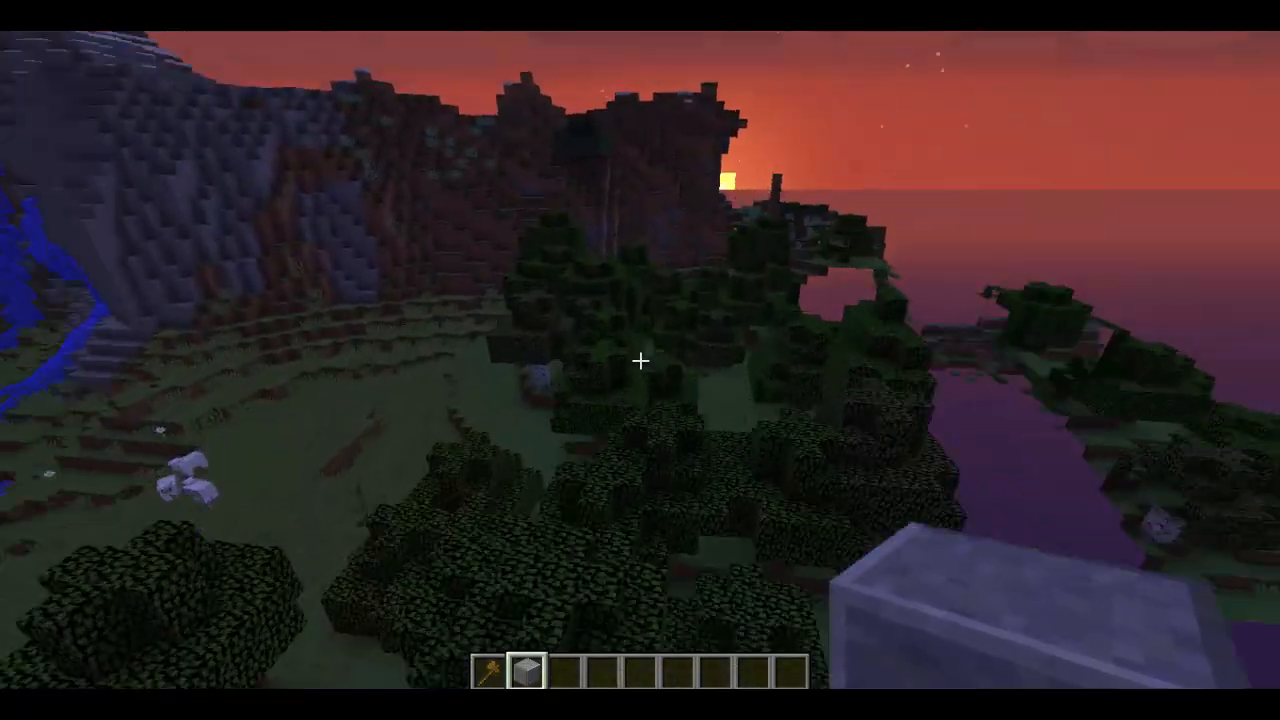
{"action": "mouse_move", "coordinate": [640, 360]}
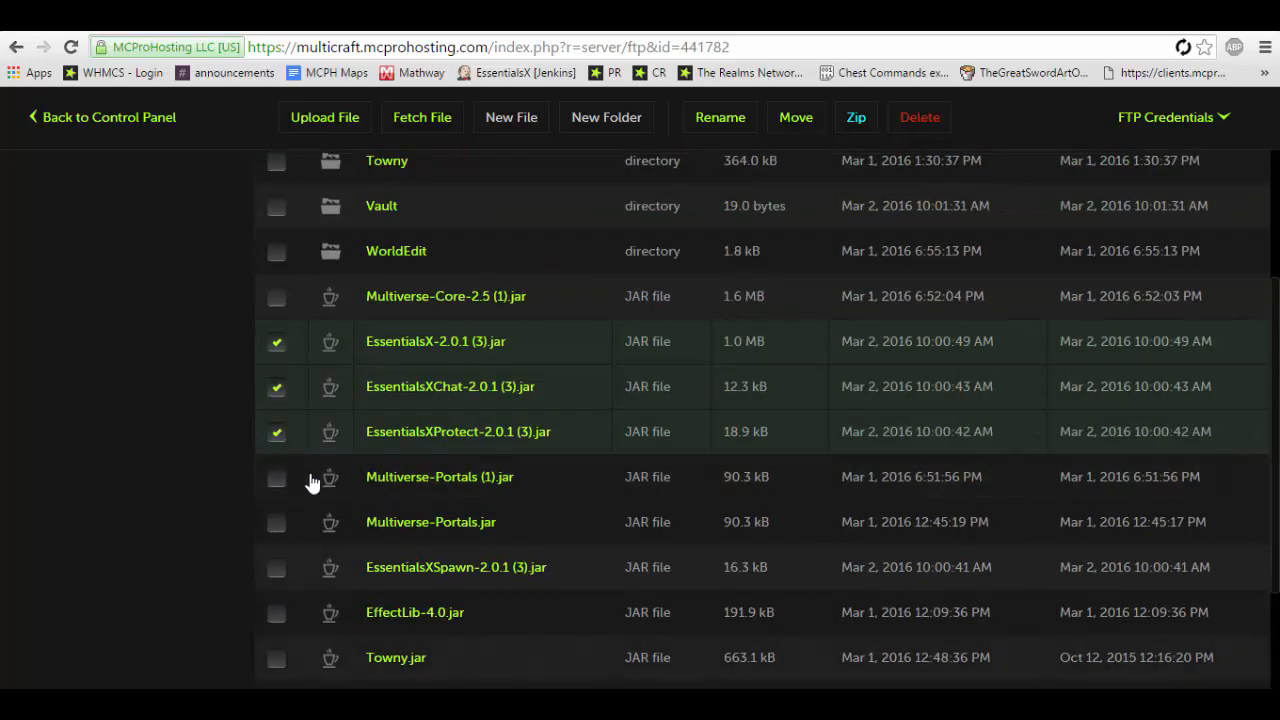
Step: Tick the old EssentialsX, EssentialsXChat and EssentialsXProtect jars in Multicraft's file list
{"action": "left_click", "coordinate": [918, 117]}
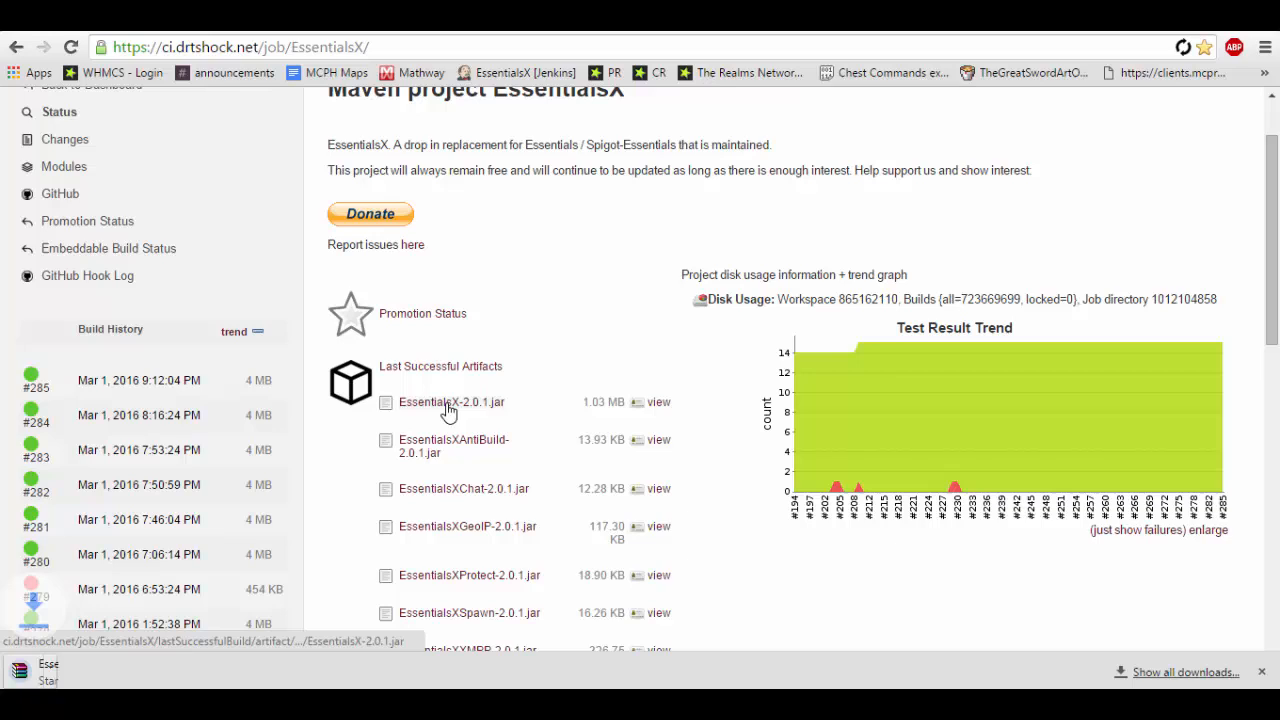
Step: Download EssentialsX-2.0.1.jar and EssentialsXSpawn-2.0.1.jar from Jenkins, keeping them despite warnings
{"action": "left_click", "coordinate": [451, 401]}
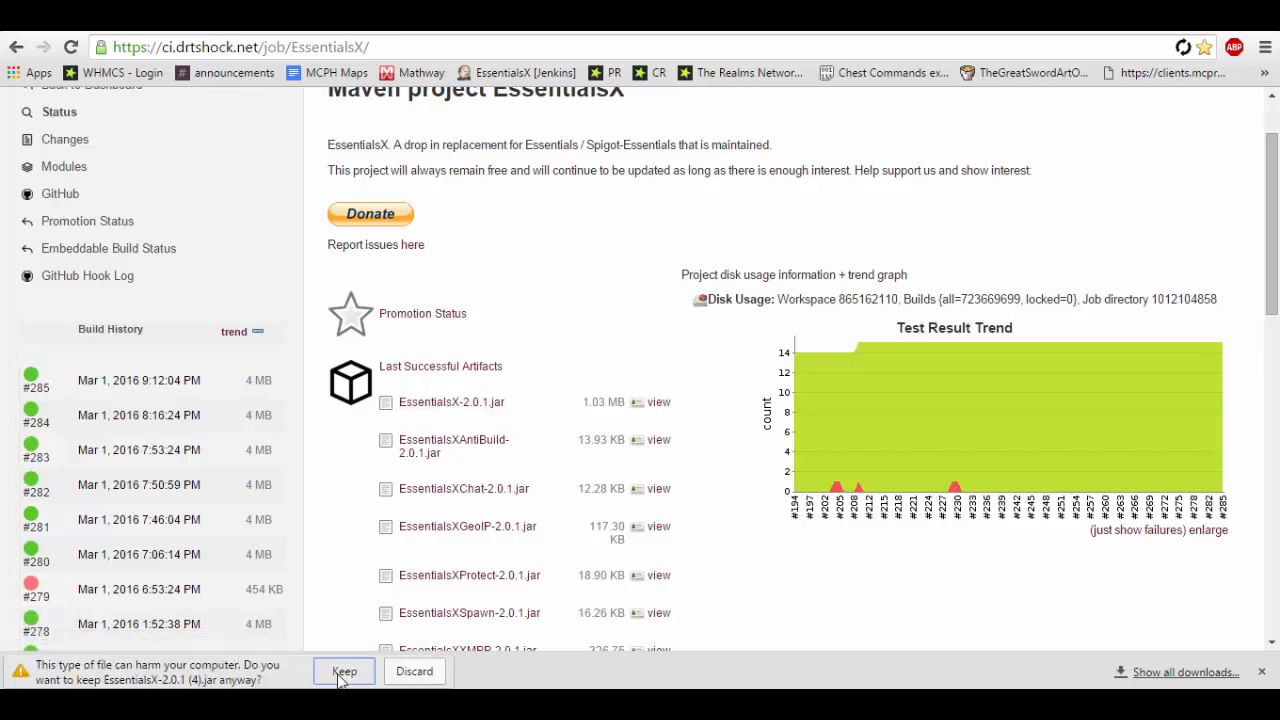
{"action": "left_click", "coordinate": [343, 671]}
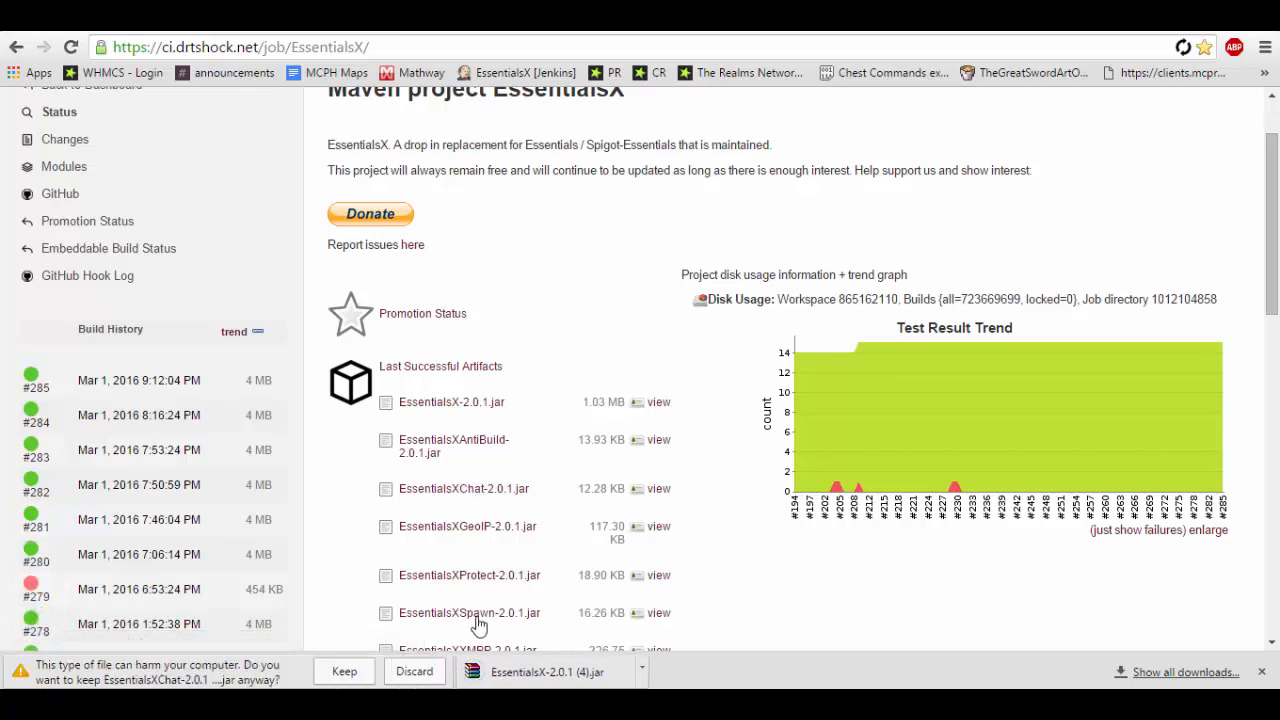
{"action": "left_click", "coordinate": [343, 671]}
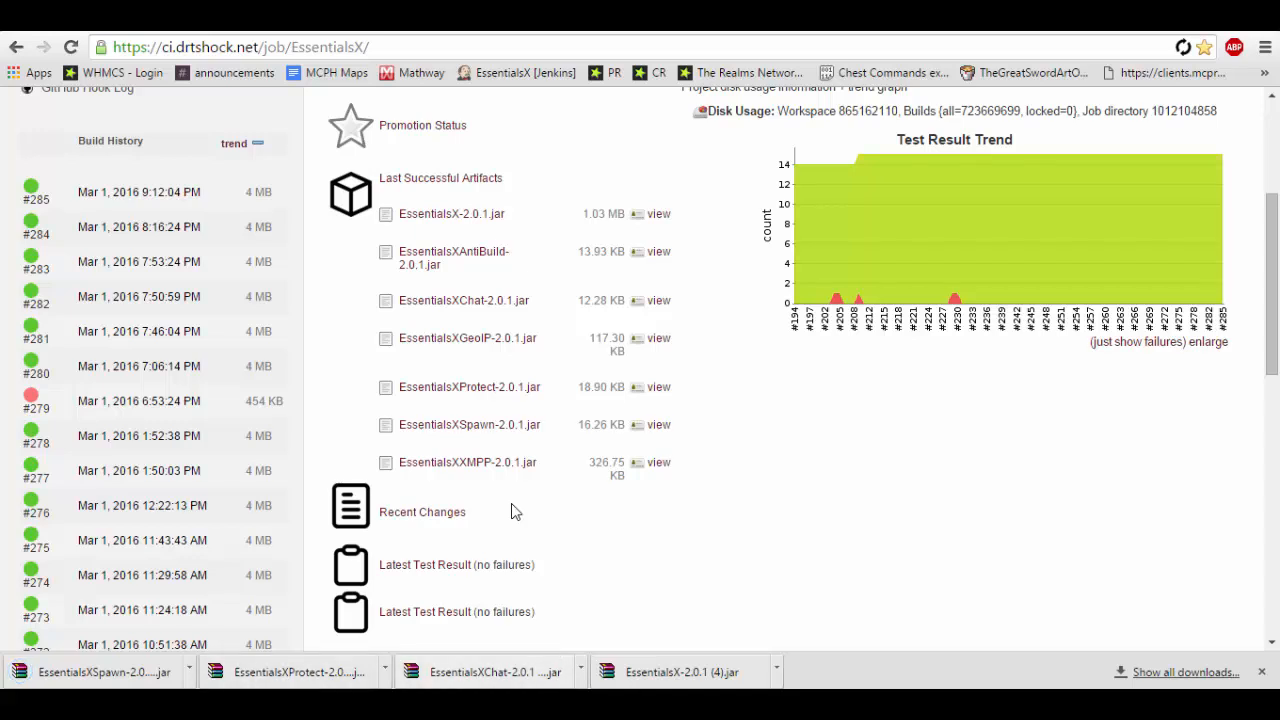
{"action": "mouse_move", "coordinate": [485, 671]}
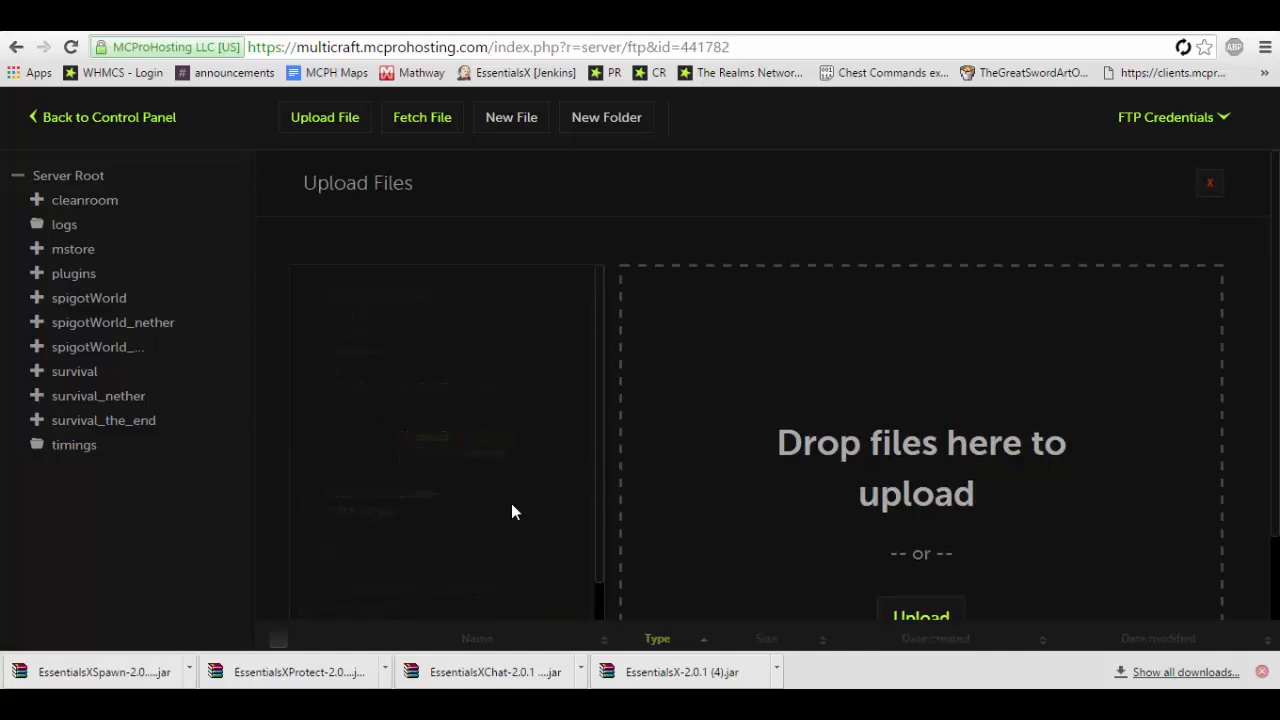
Step: Close the Upload Files panel to return to the plugin file list
{"action": "left_click", "coordinate": [1209, 182]}
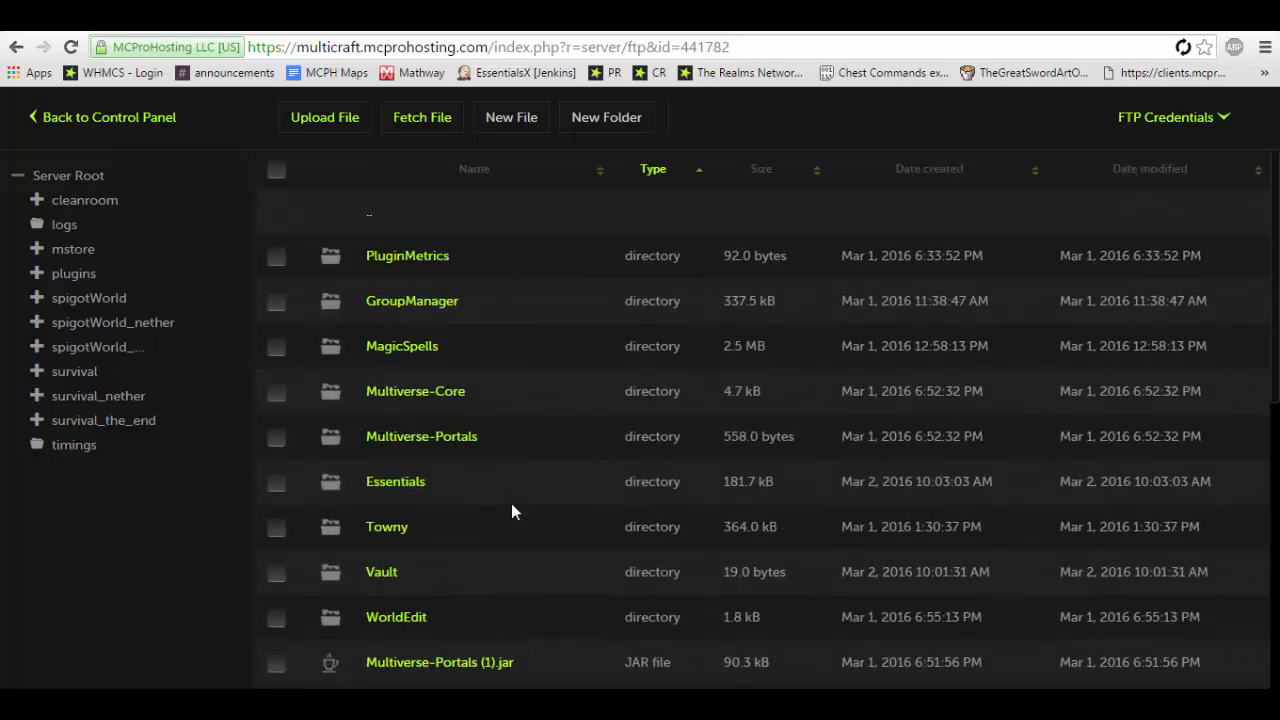